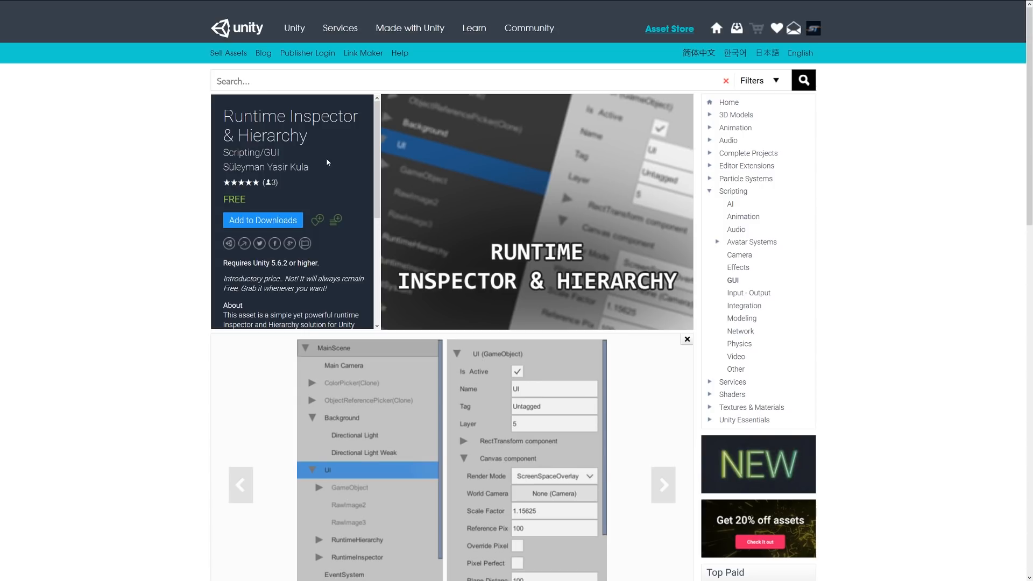
- Scroll the SceneMocap page down through its media and package contents
scroll("down", 3)
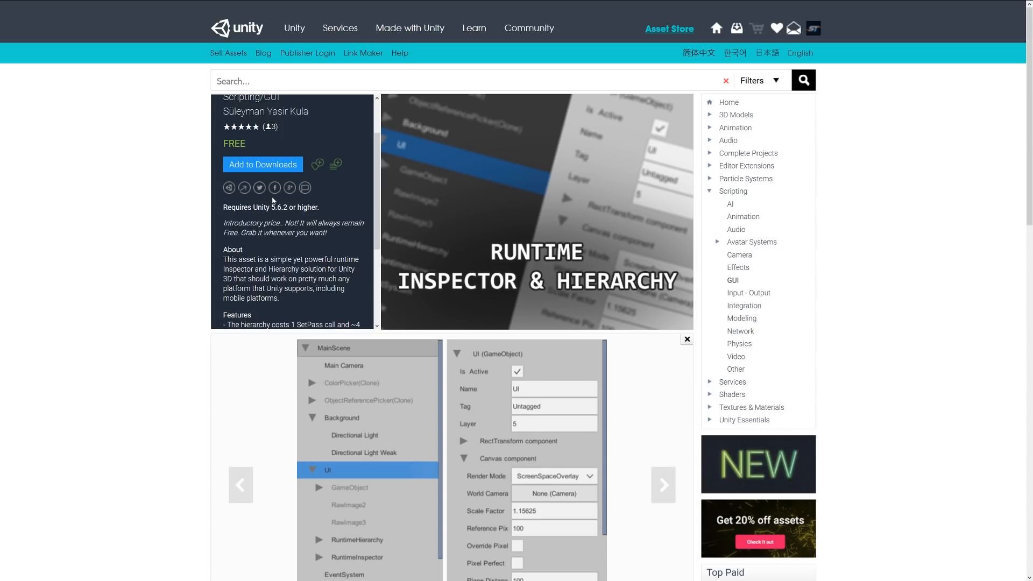
scroll("down", 3)
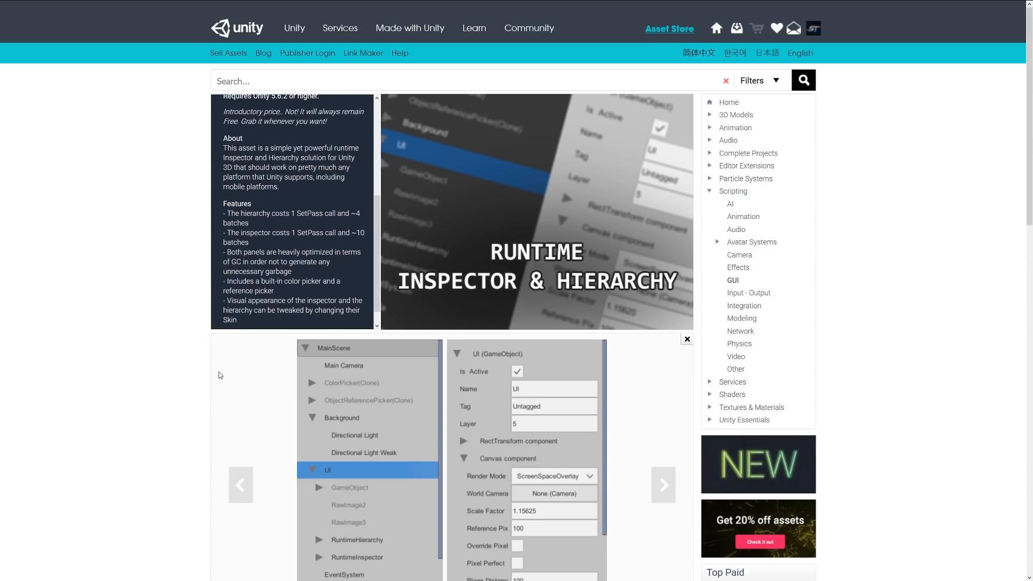
mouse_move(310, 397)
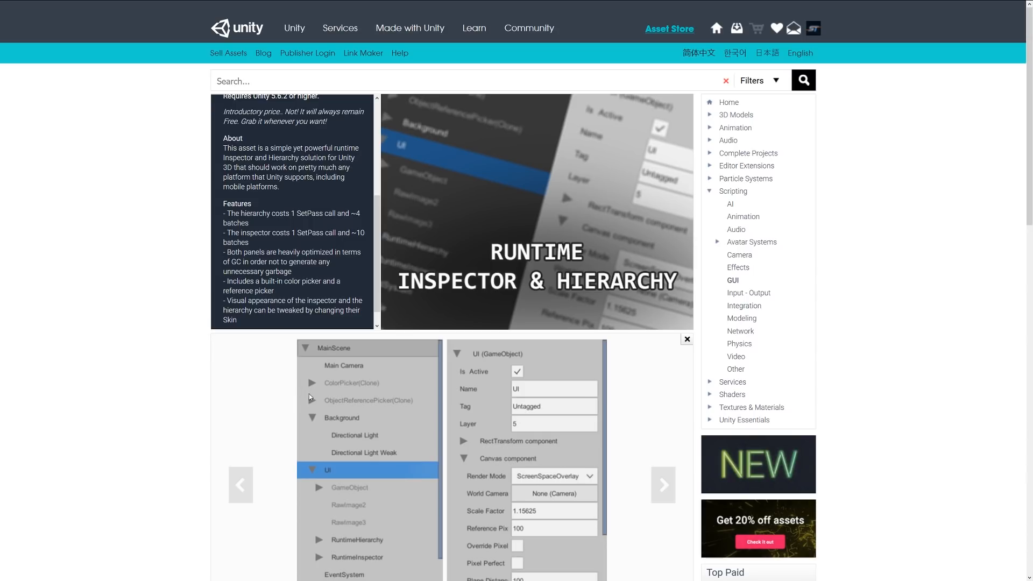
mouse_move(379, 417)
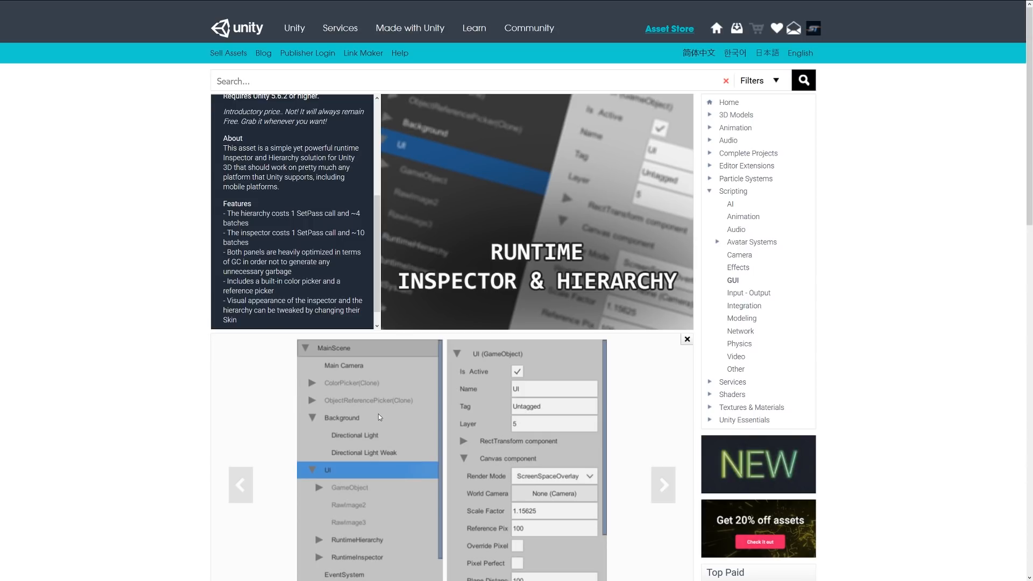
mouse_move(379, 415)
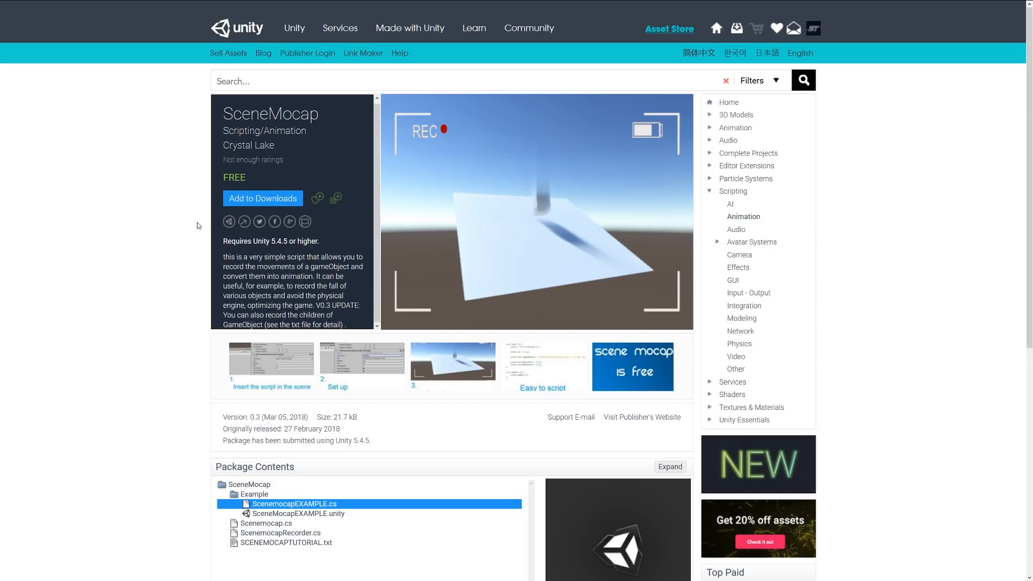
mouse_move(185, 228)
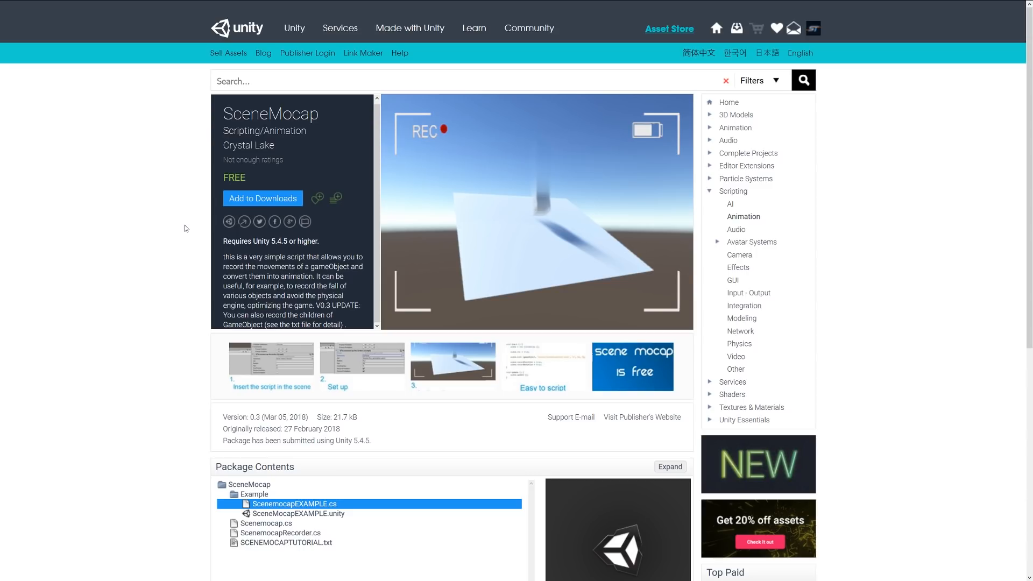
left_click(737, 229)
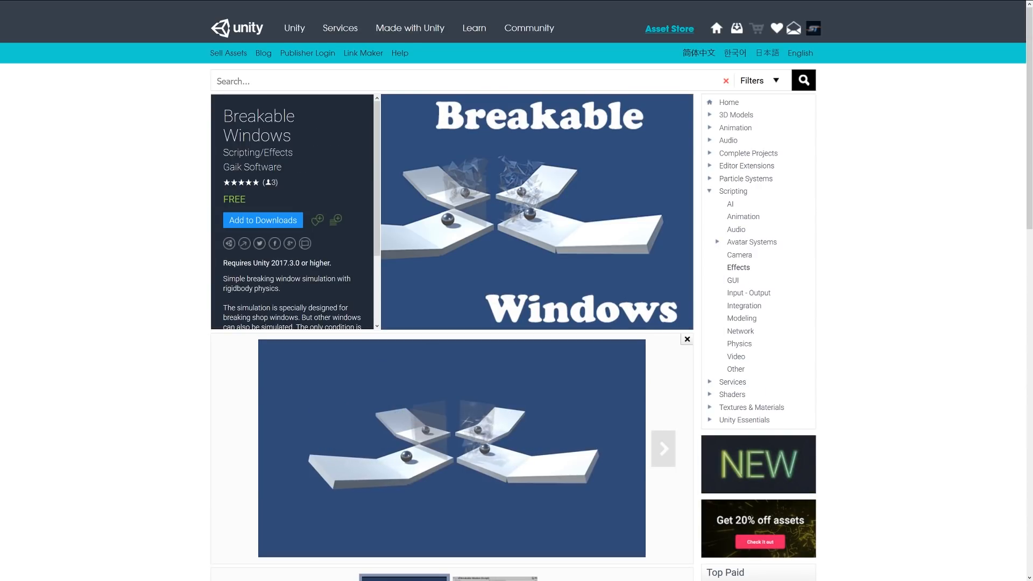
- Load the Breakable Windows YouTube demo video and scroll its window-simulation description
left_click(451, 448)
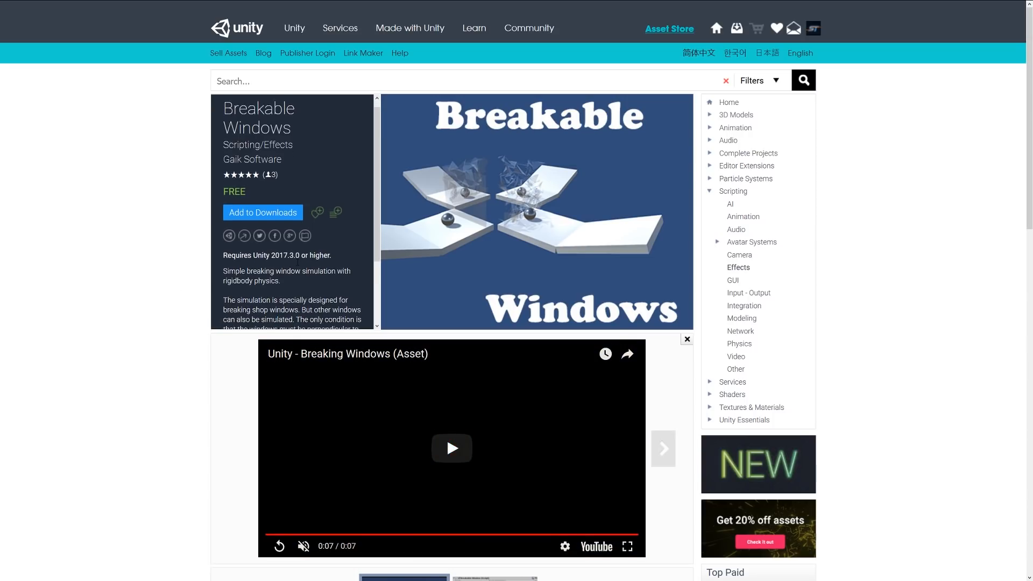
scroll("down", 3)
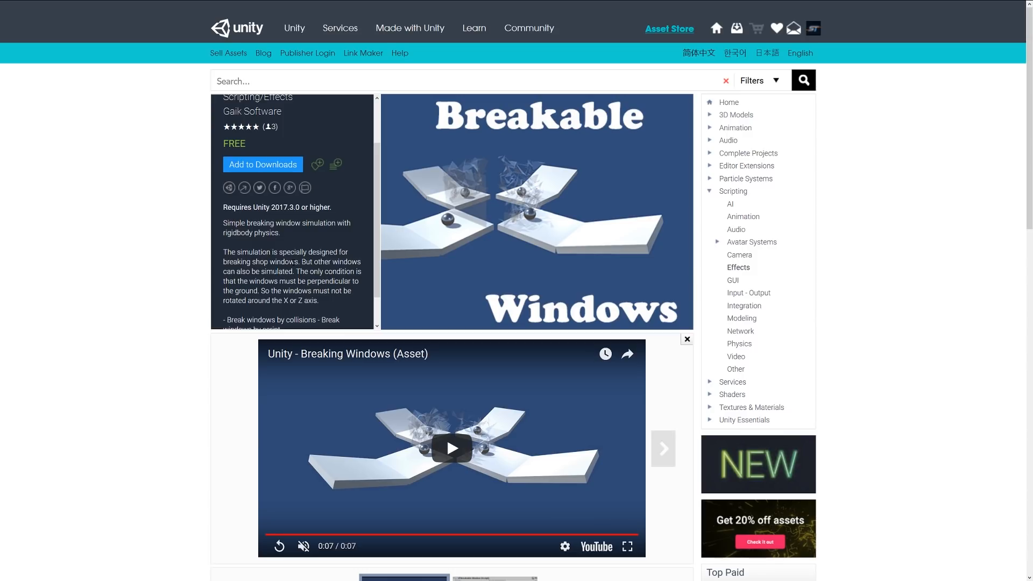
mouse_move(136, 260)
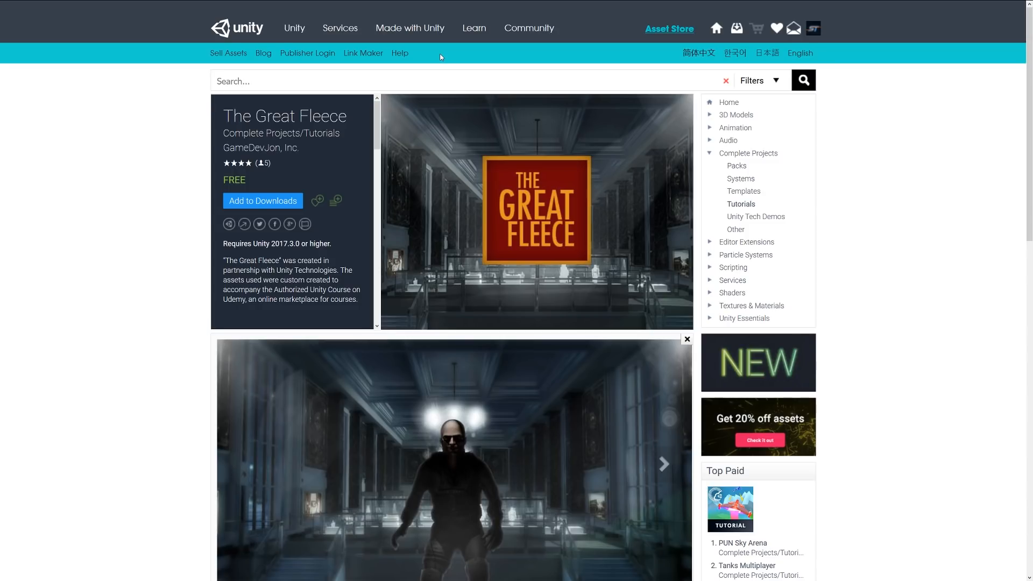
mouse_move(157, 244)
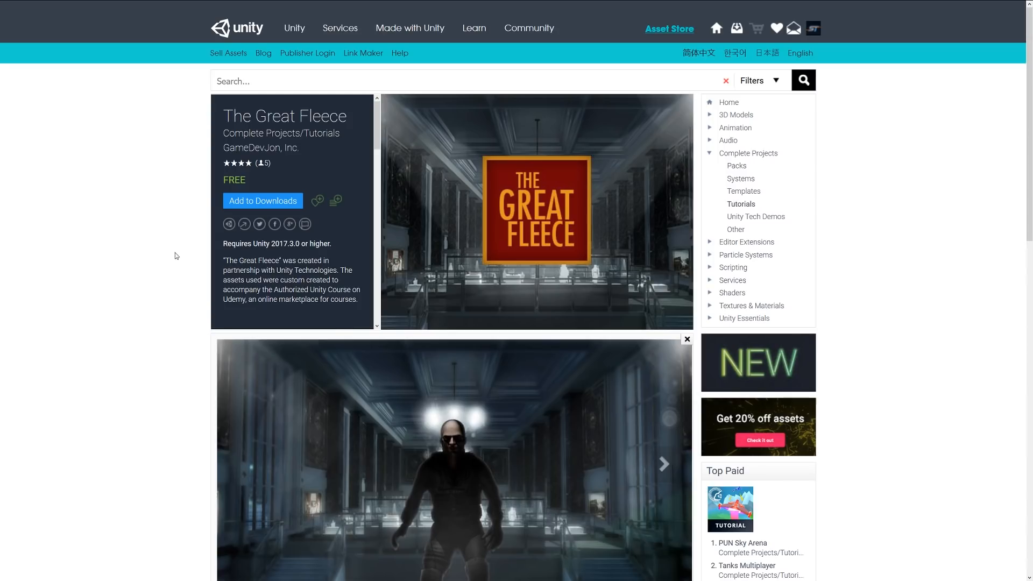
- Scroll down The Great Fleece tutorial project page
scroll("down", 3)
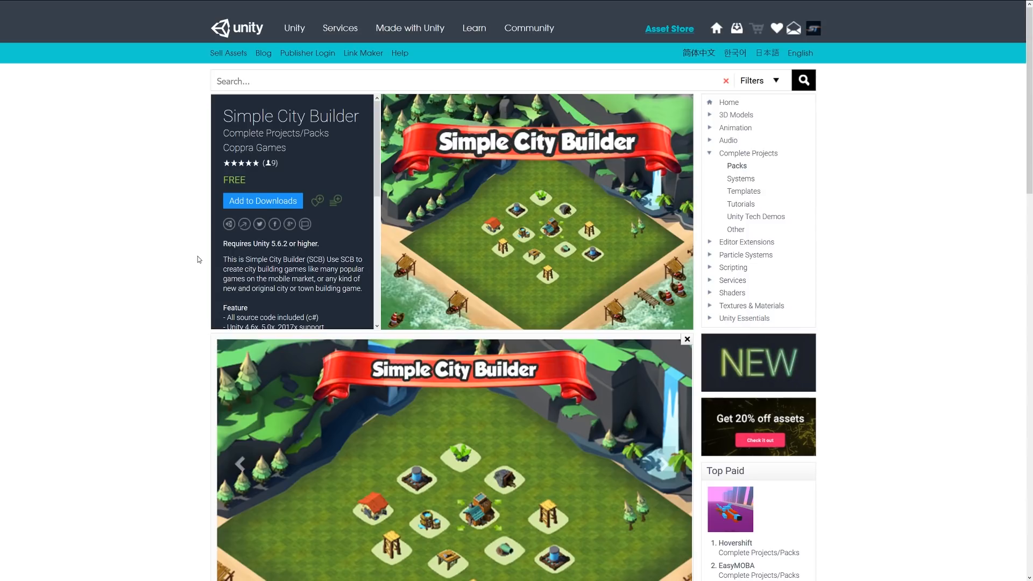
- Scroll through the Simple City Builder description panel to read its feature details
scroll("down", 3)
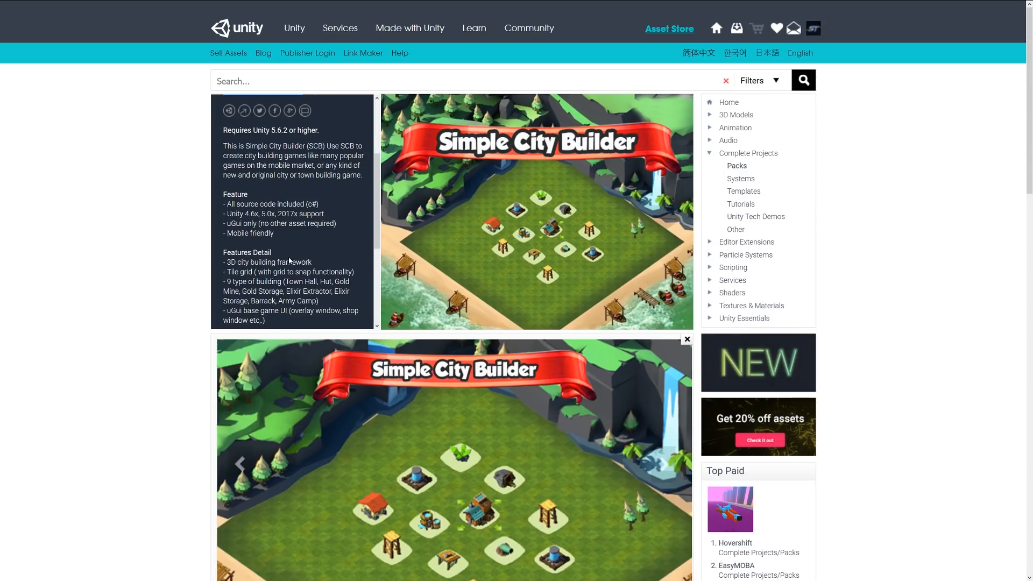
scroll("down", 3)
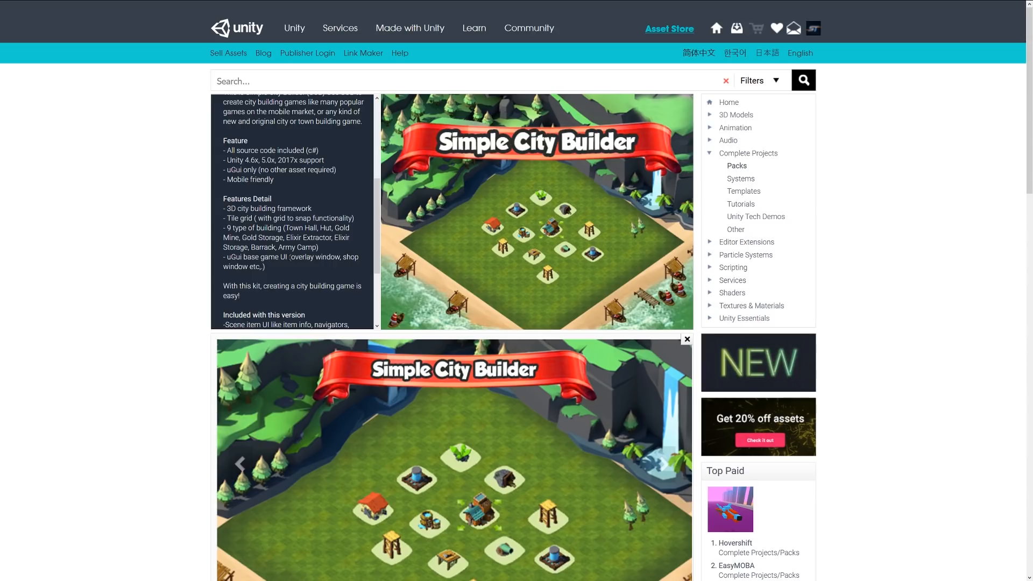
scroll("down", 3)
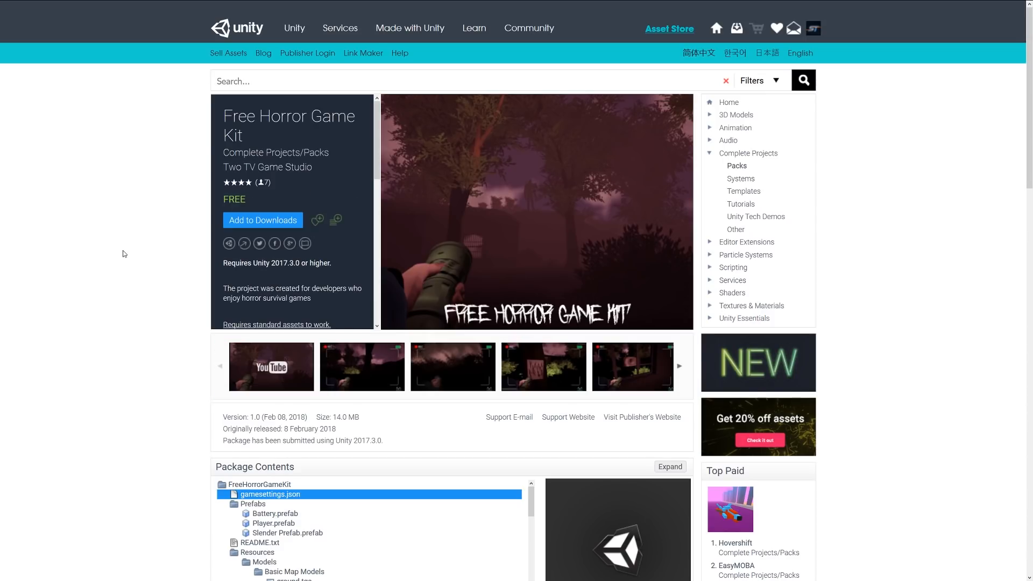
- Scroll the Horror Game Kit description through its feature list down to Package Contents
scroll("down", 3)
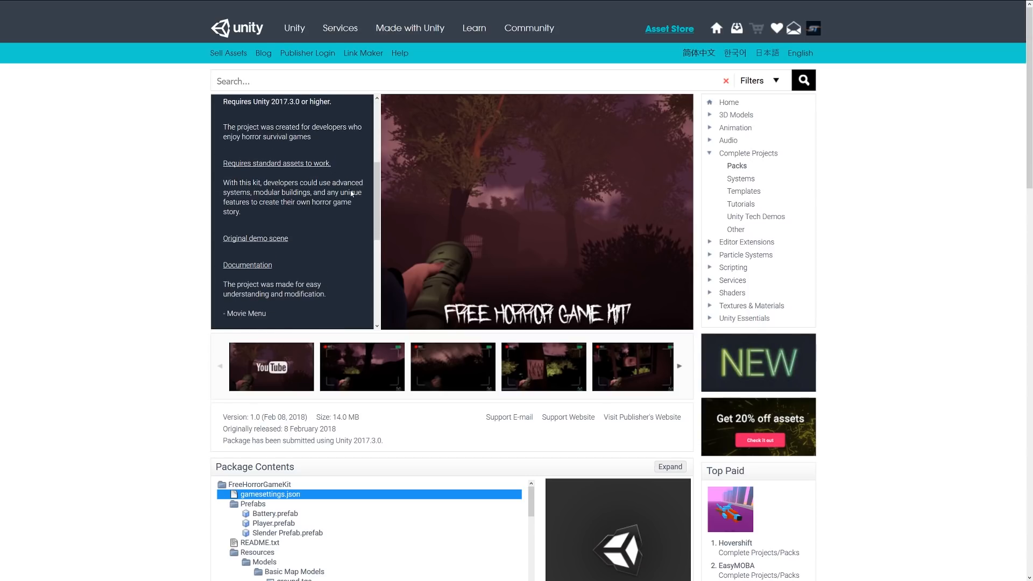
scroll("down", 3)
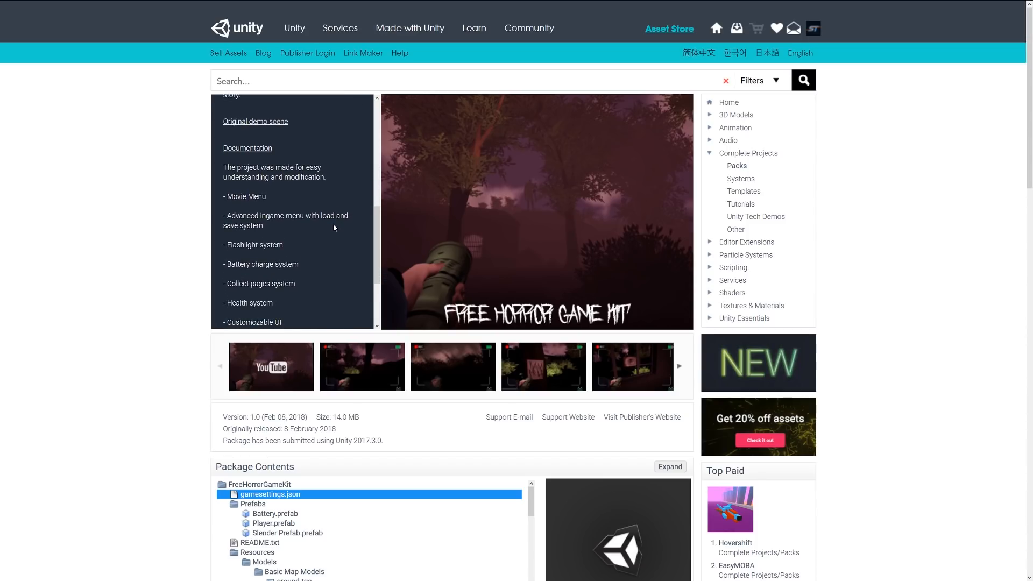
scroll("down", 3)
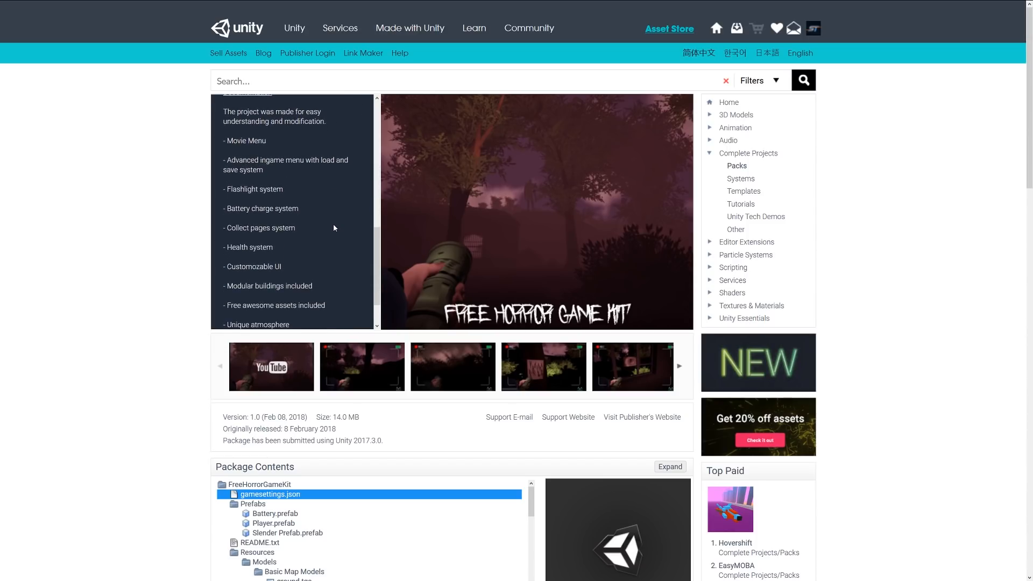
scroll("down", 3)
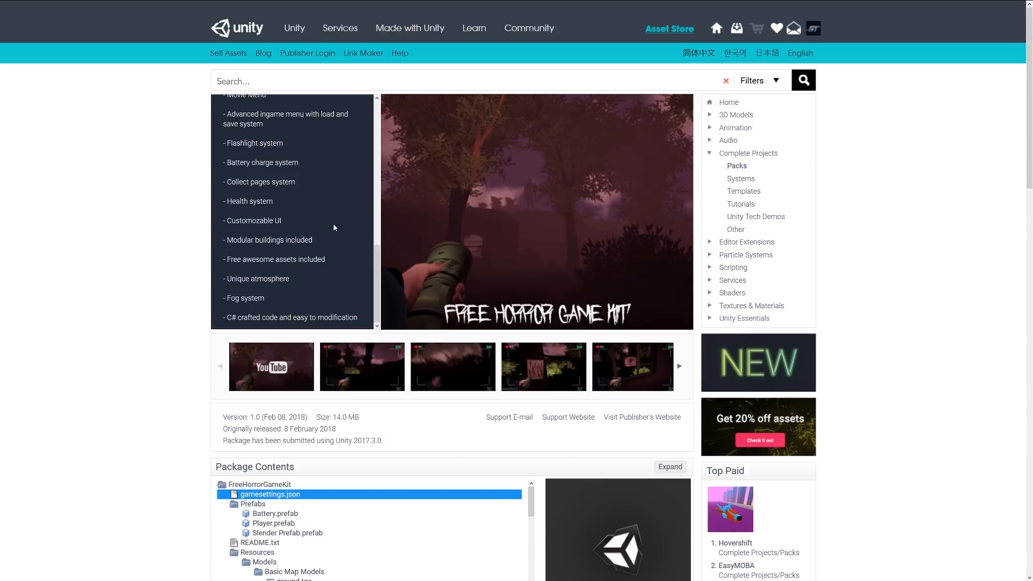
scroll("down", 3)
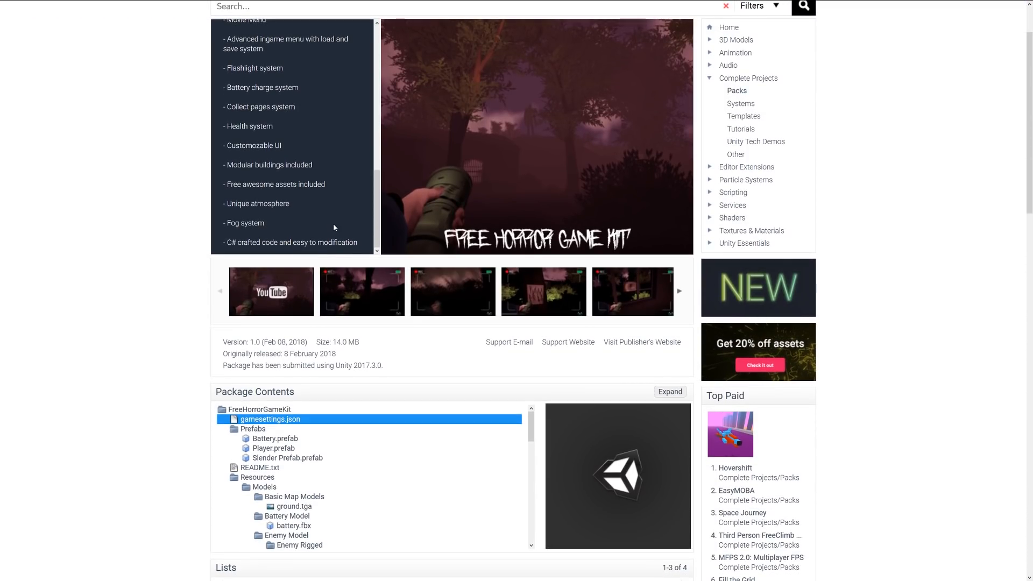
mouse_move(377, 293)
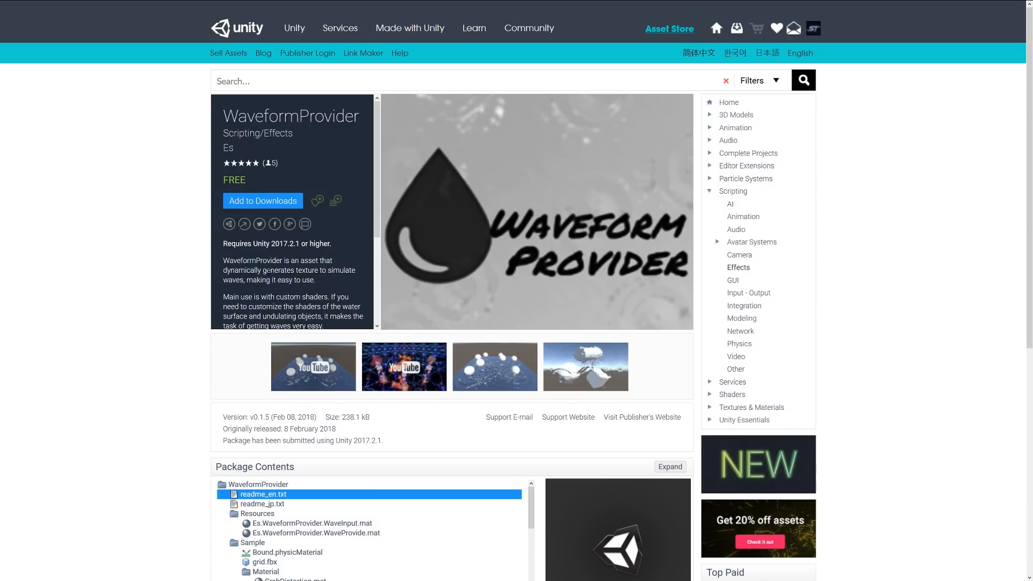
- Start the WaveformProvider demo video playing from its YouTube thumbnail
left_click(313, 367)
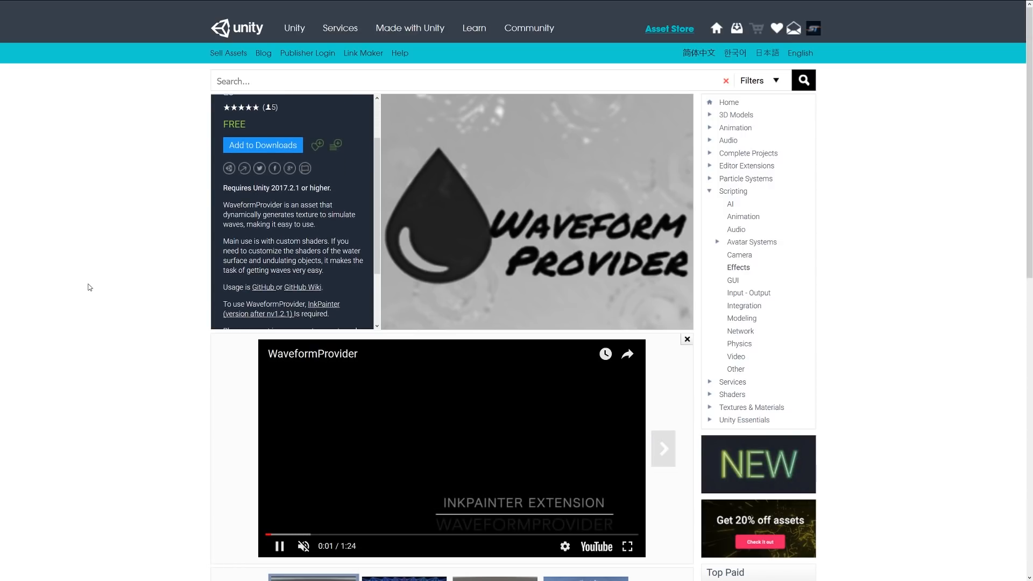